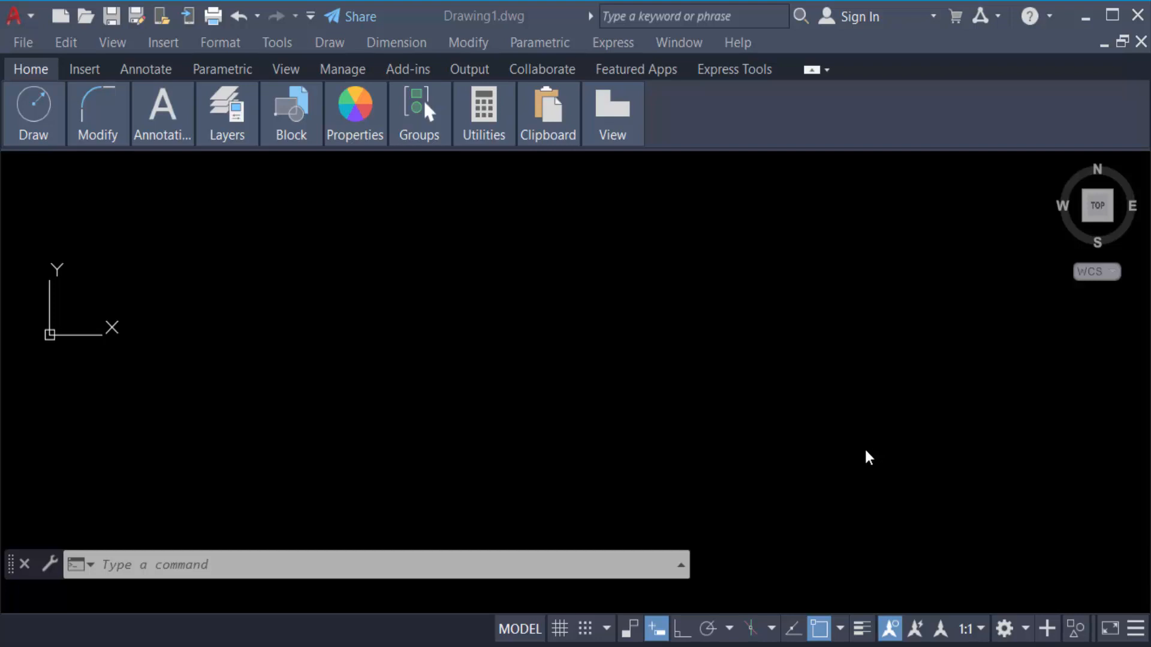
mouse_move(471, 380)
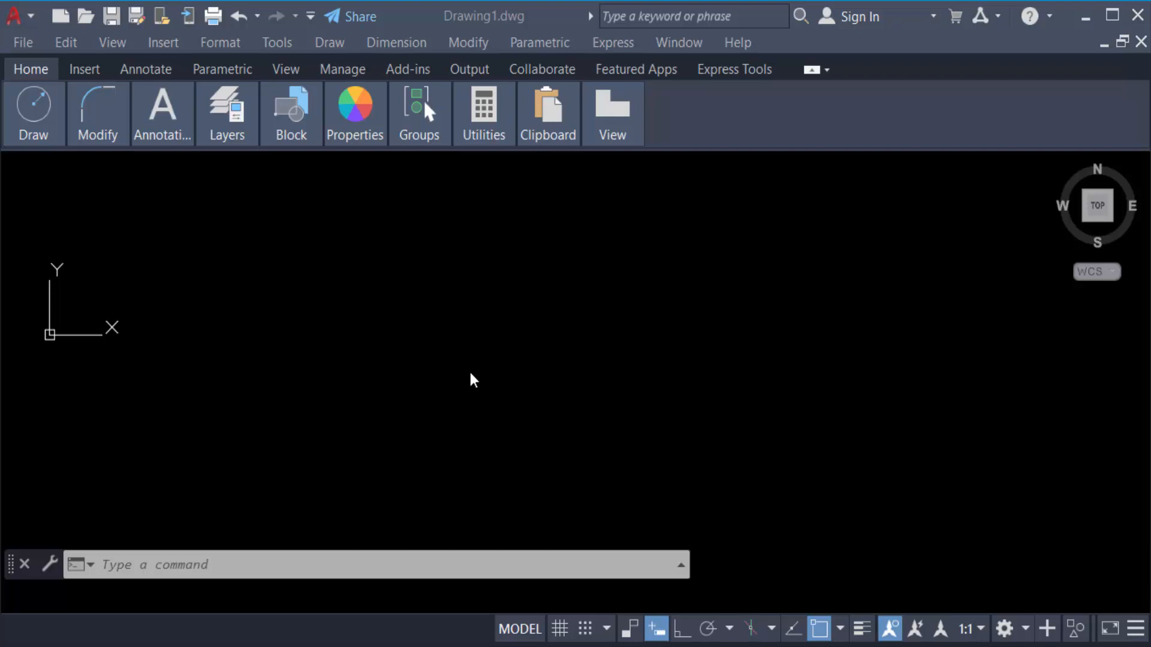
mouse_move(9, 191)
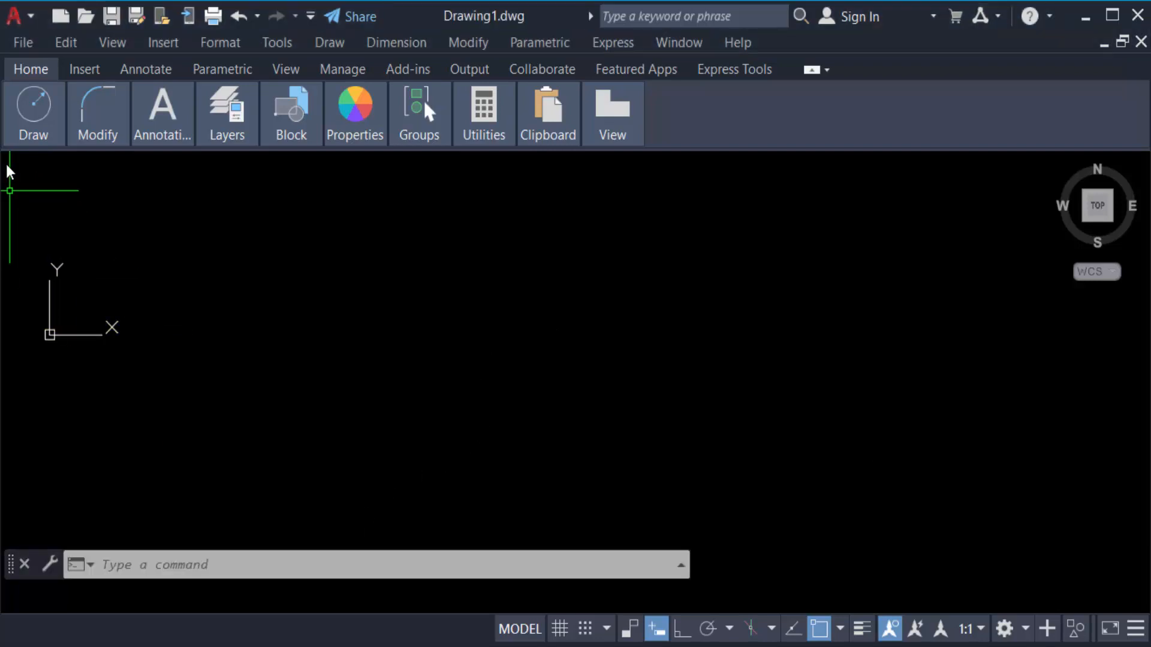
Step: Draw a rectangle with the Rectangle tool from the Draw panel
left_click(32, 114)
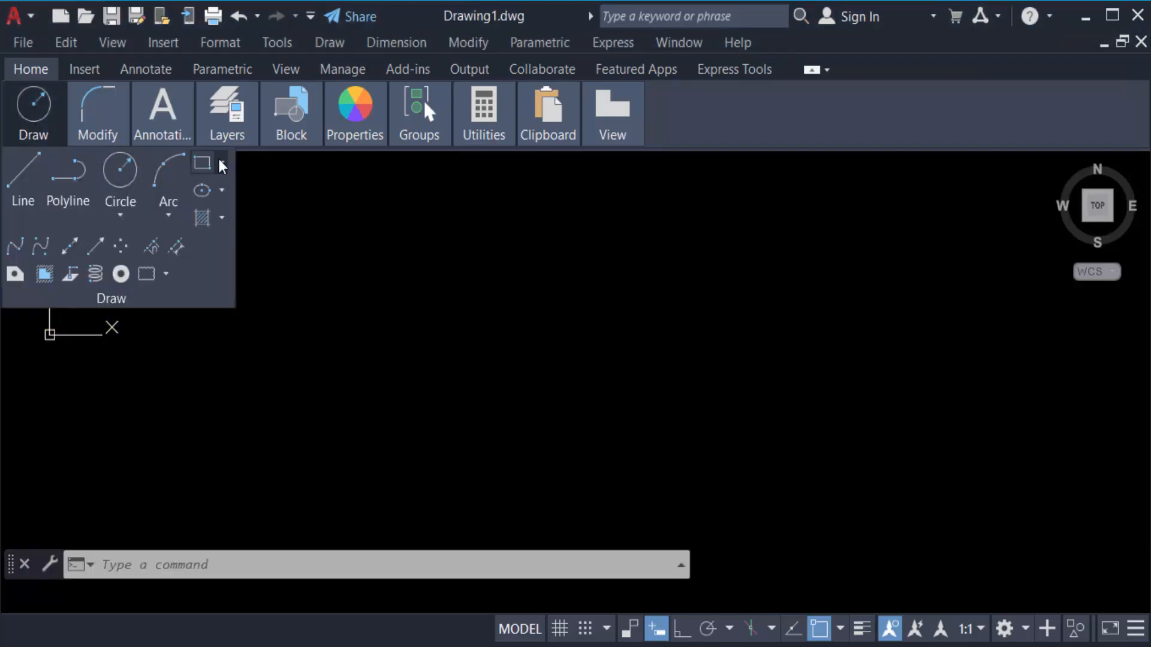
mouse_move(203, 216)
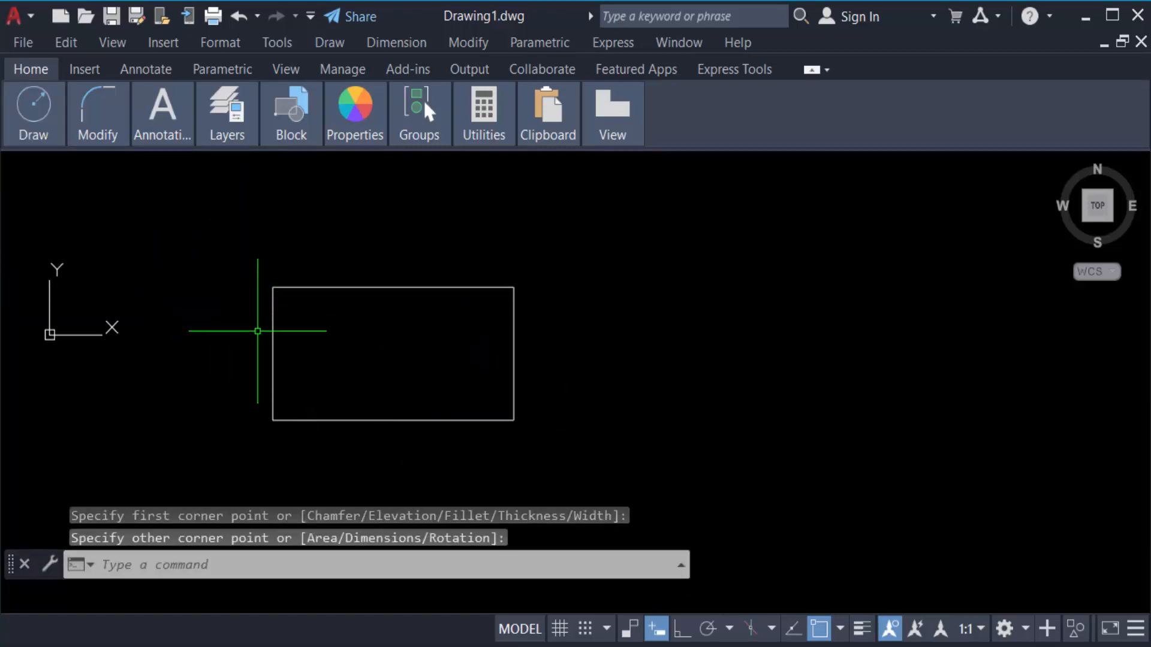
mouse_move(389, 446)
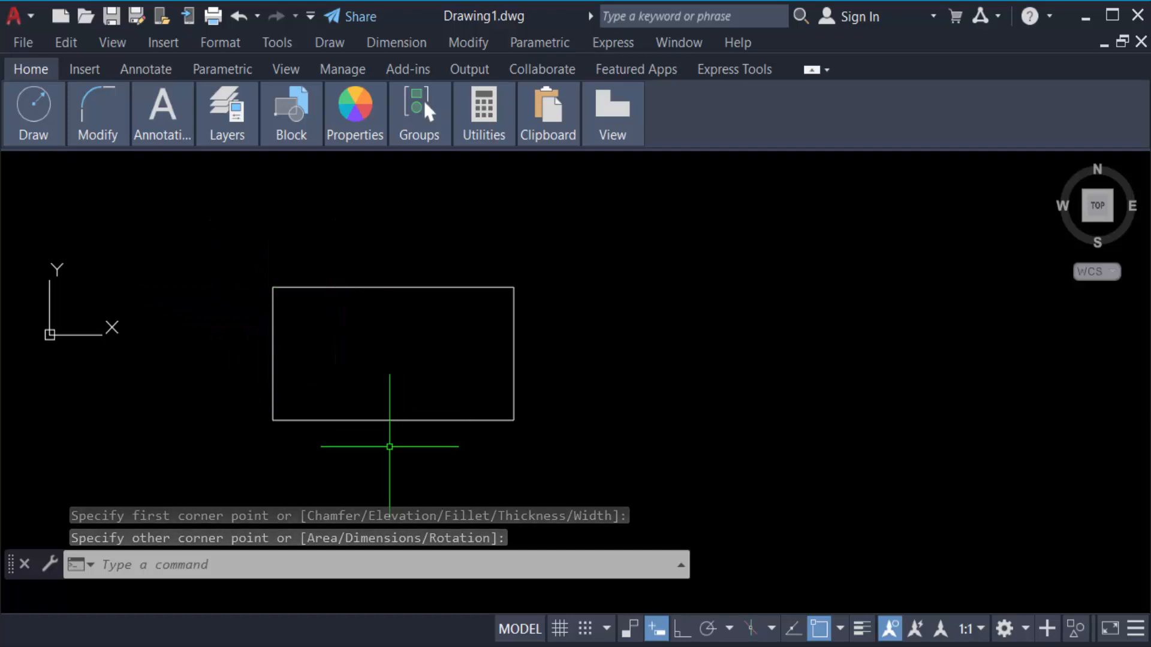
left_click(33, 114)
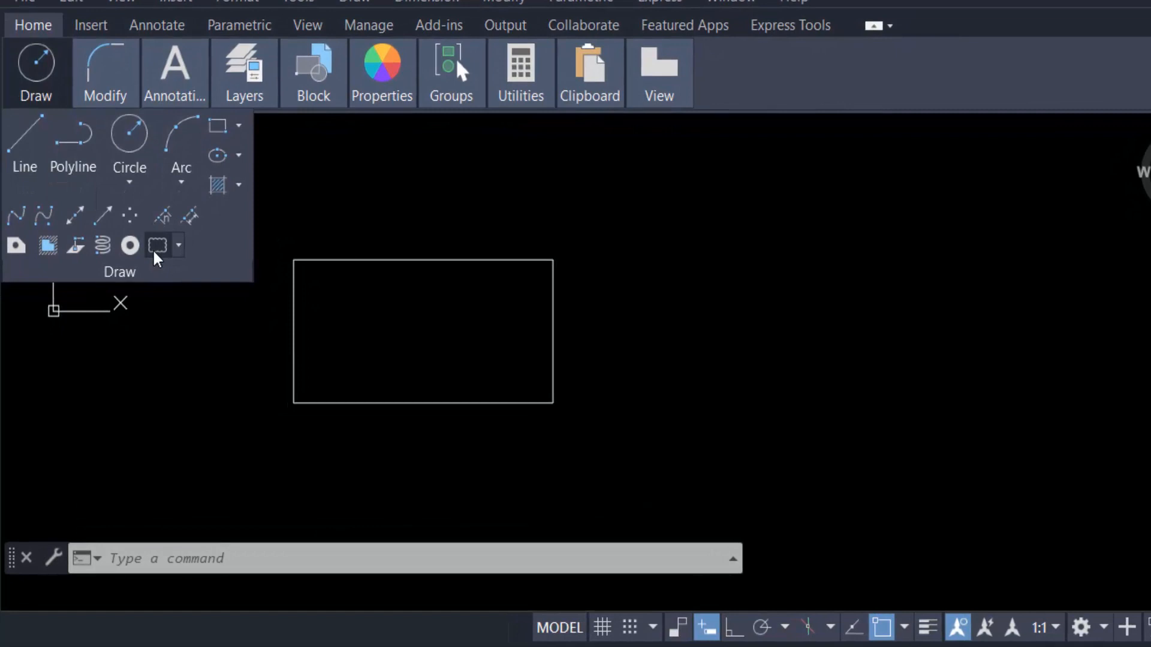
Step: Convert the rectangle to a revision cloud, answering No to Reverse direction
left_click(156, 245)
type("O")
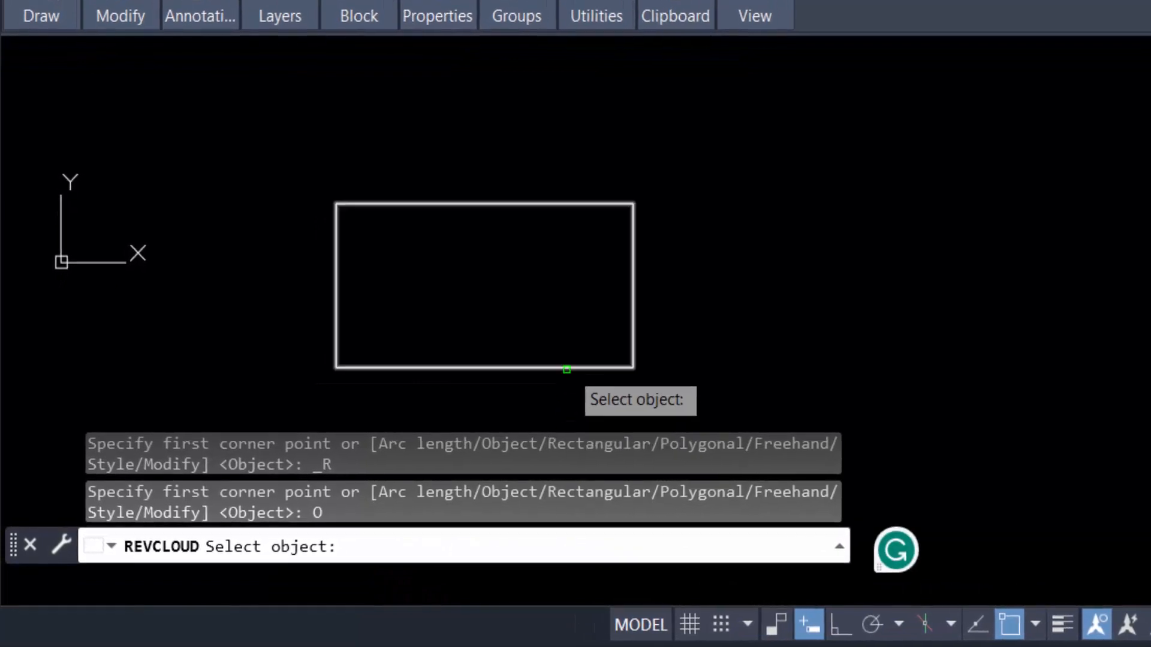
left_click(484, 287)
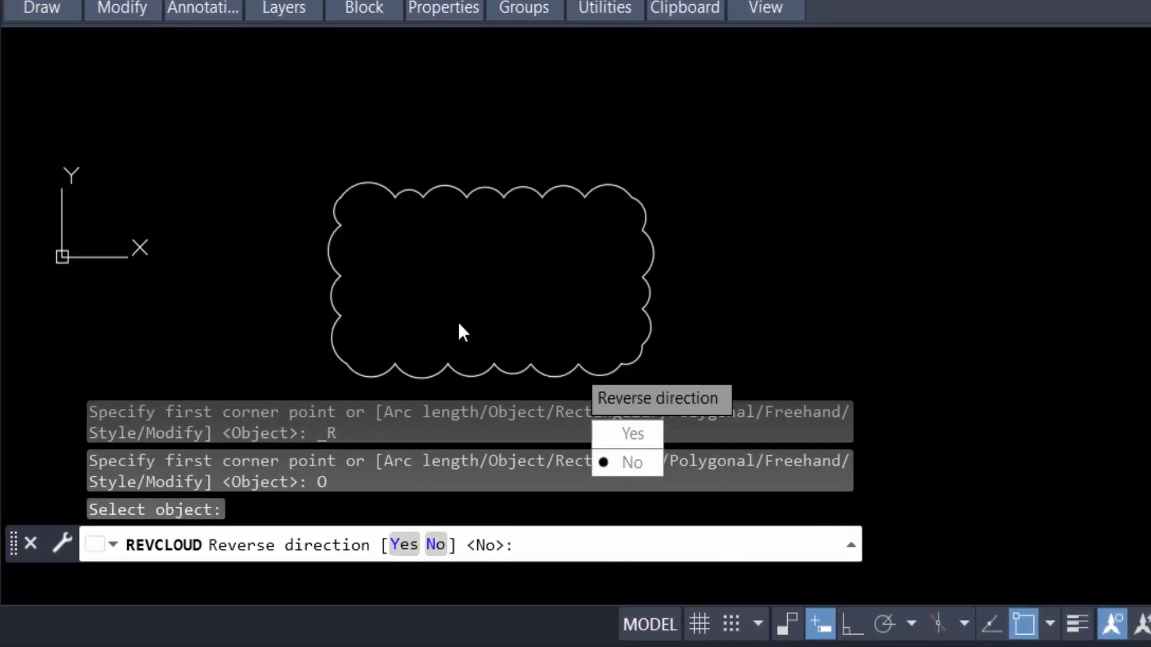
mouse_move(382, 327)
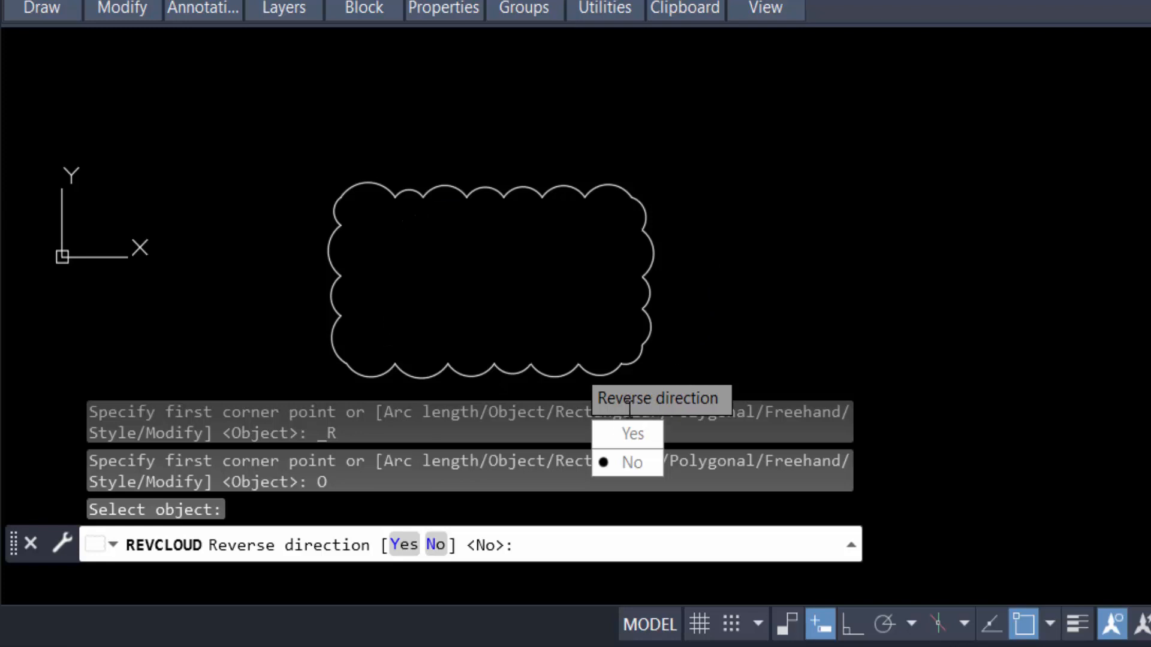
mouse_move(627, 462)
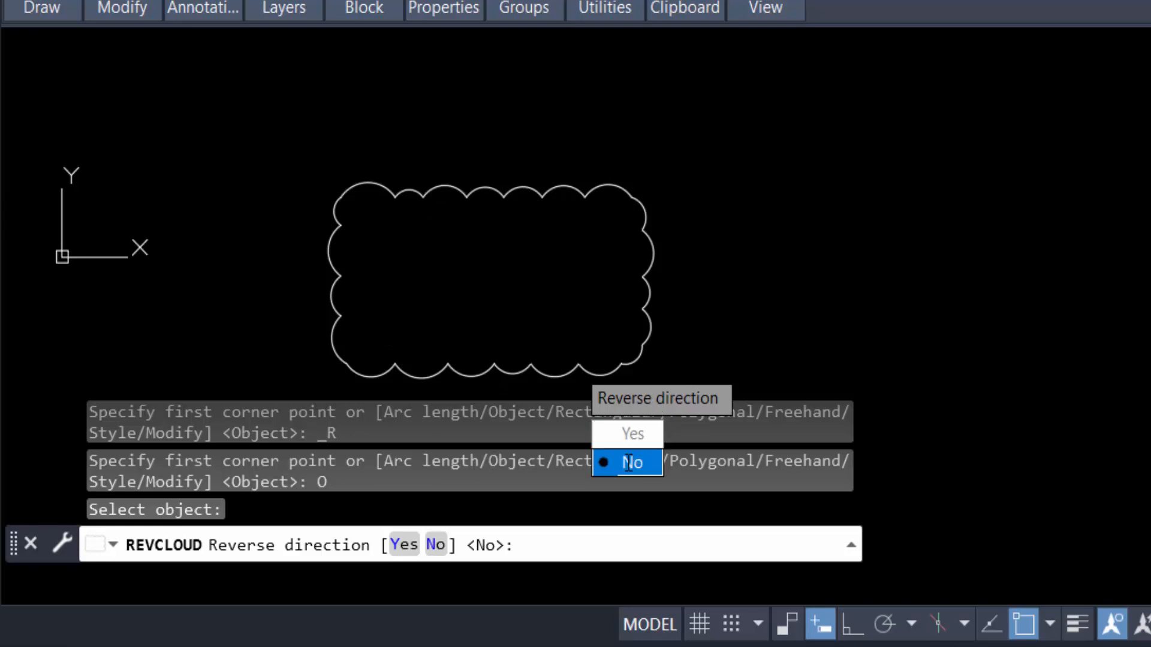
left_click(627, 463)
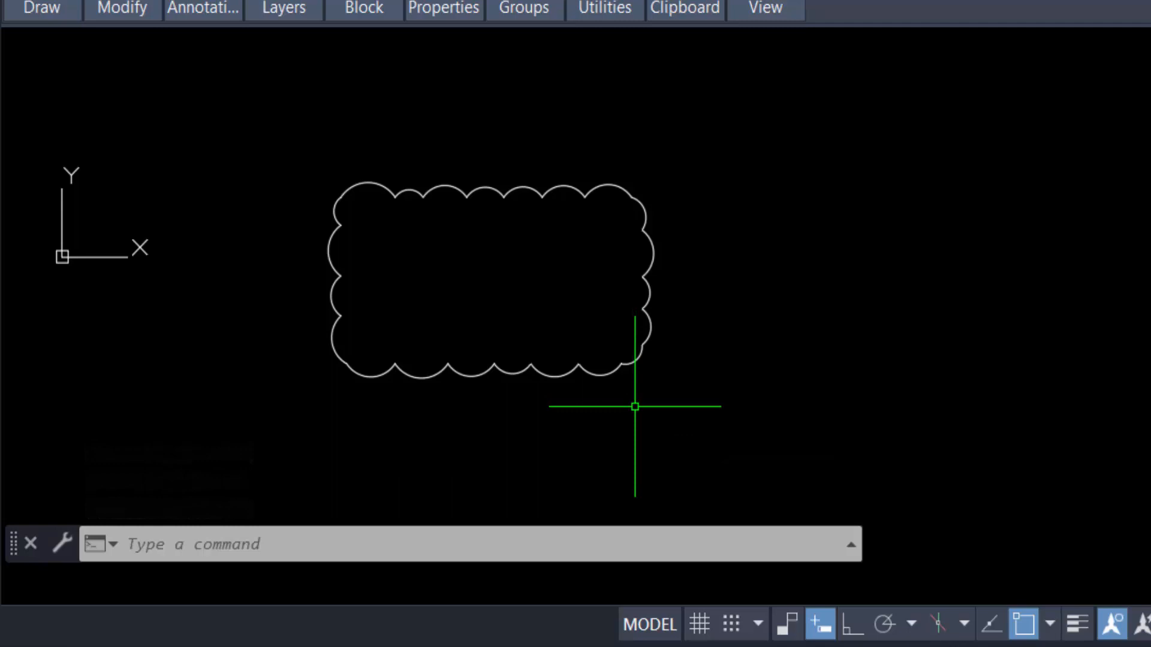
mouse_move(601, 367)
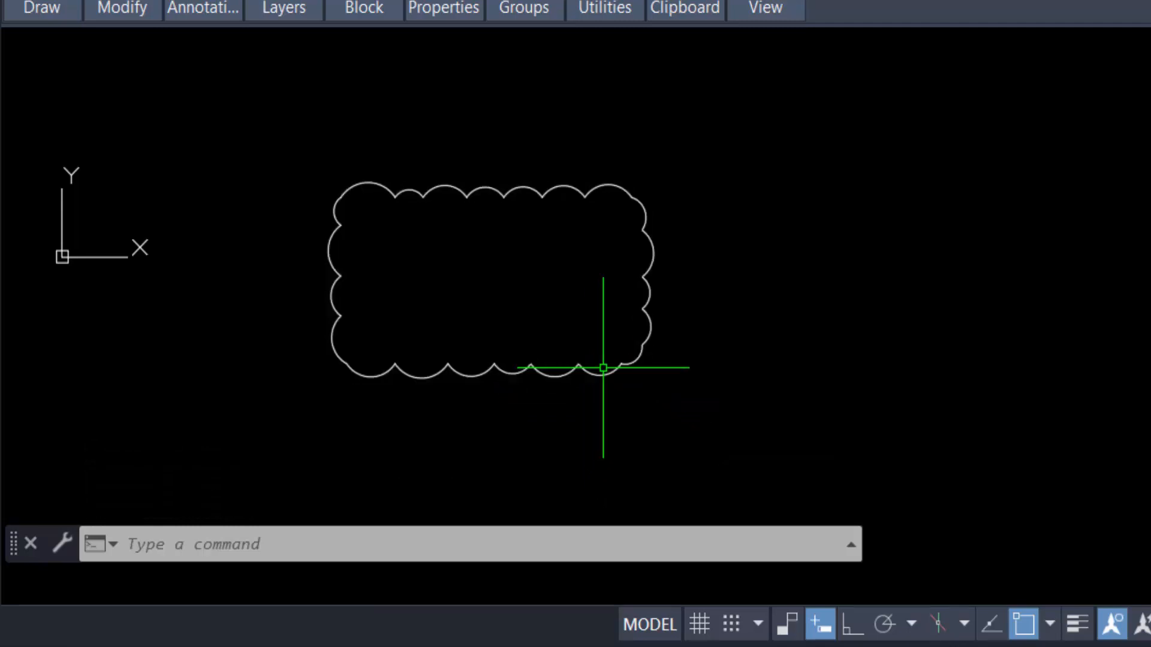
mouse_move(601, 370)
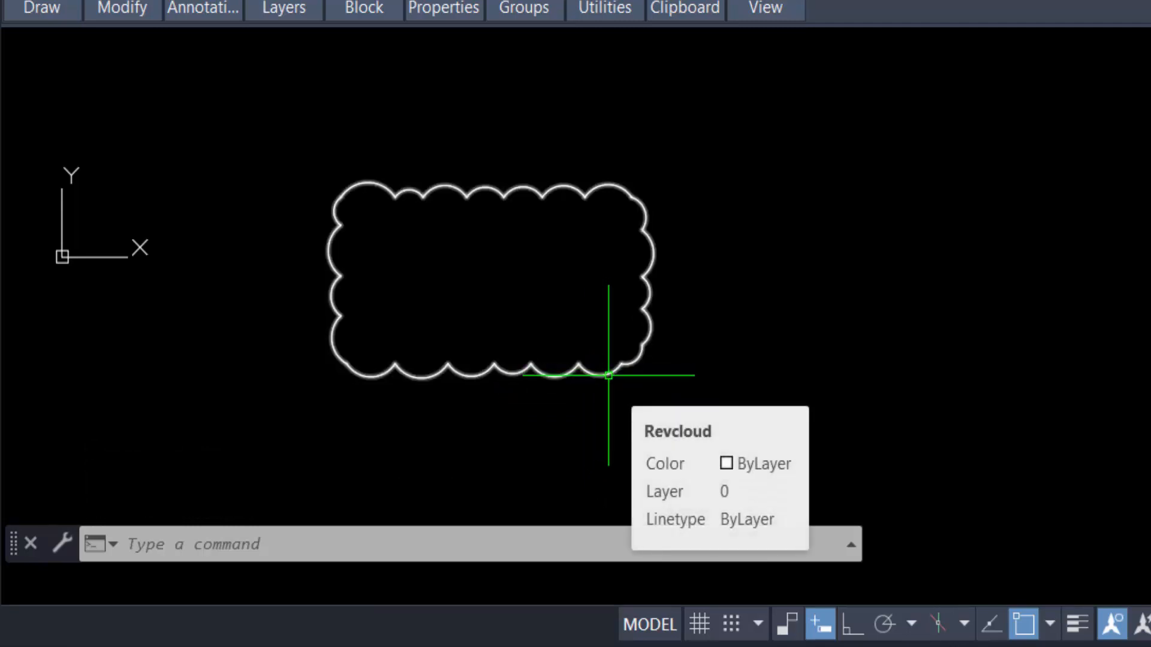
Step: Draw a second rectangle to the right of the first revision cloud
left_click(41, 9)
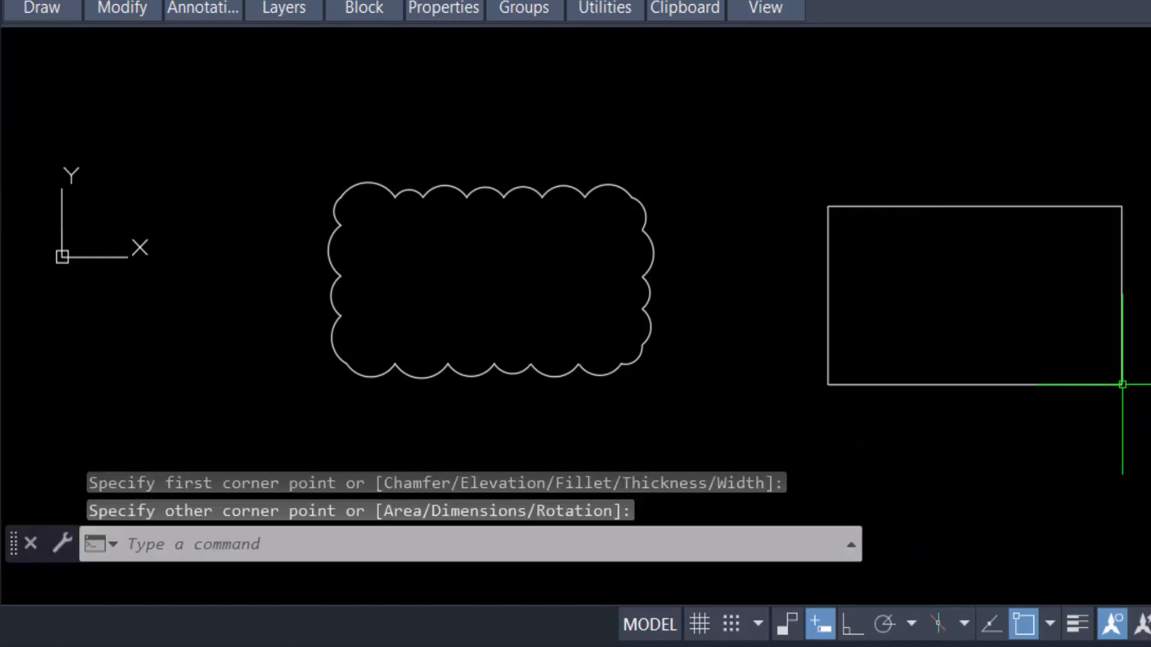
left_click(42, 9)
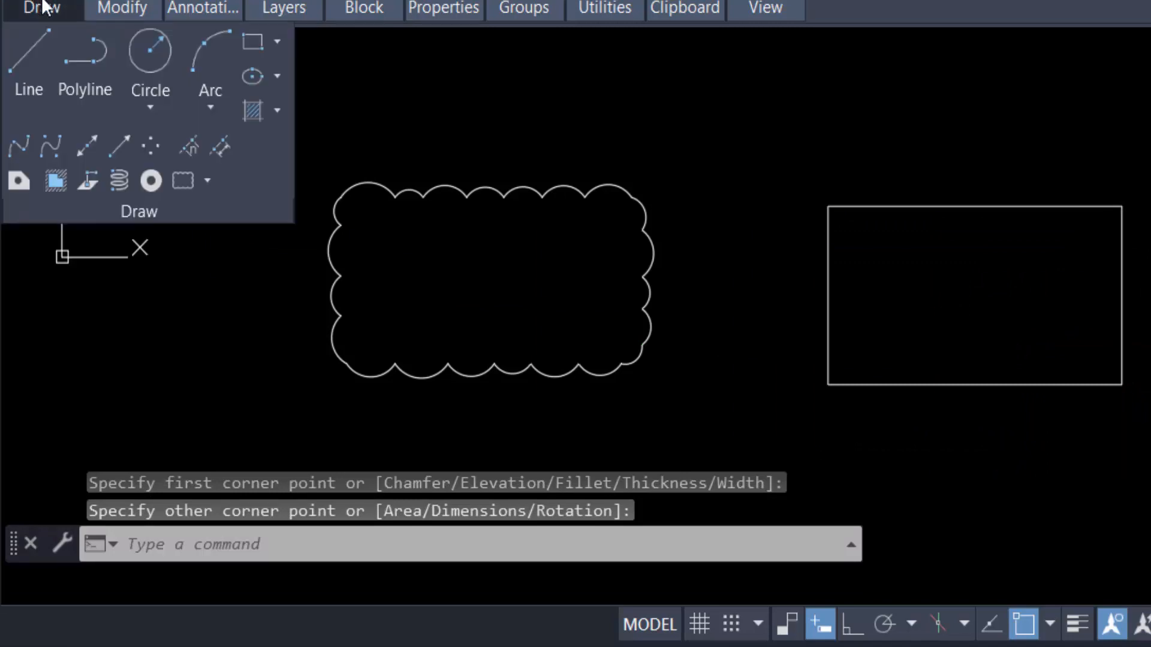
mouse_move(183, 181)
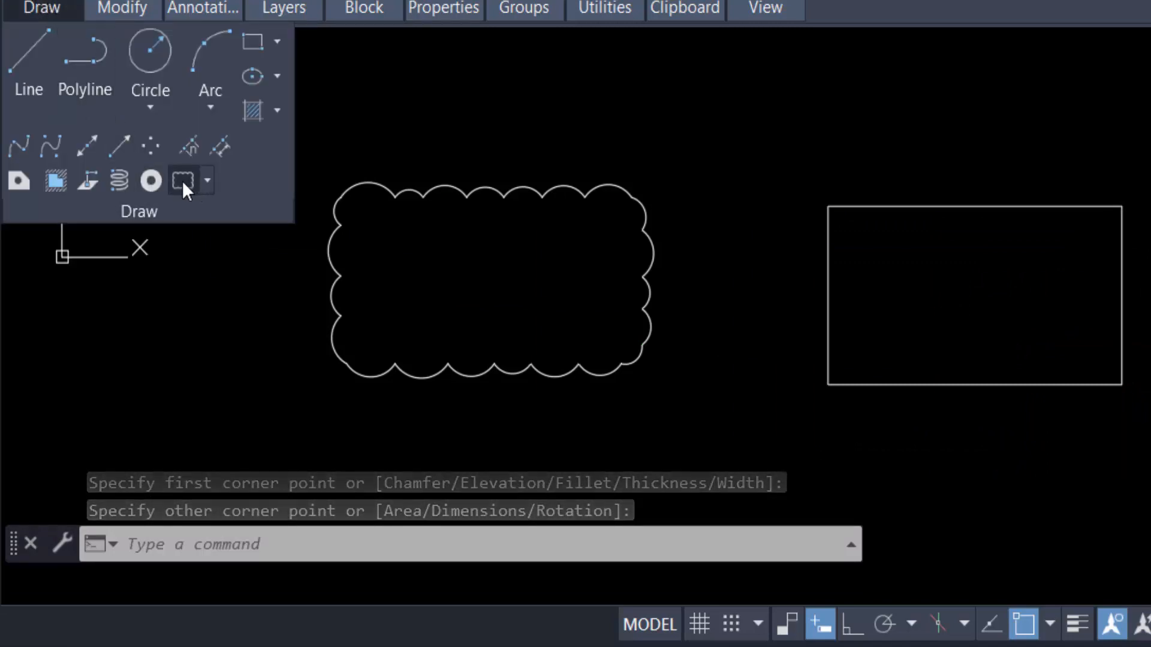
Step: Start a rectangular revision cloud with approximate arc length 4
left_click(182, 180)
type("A")
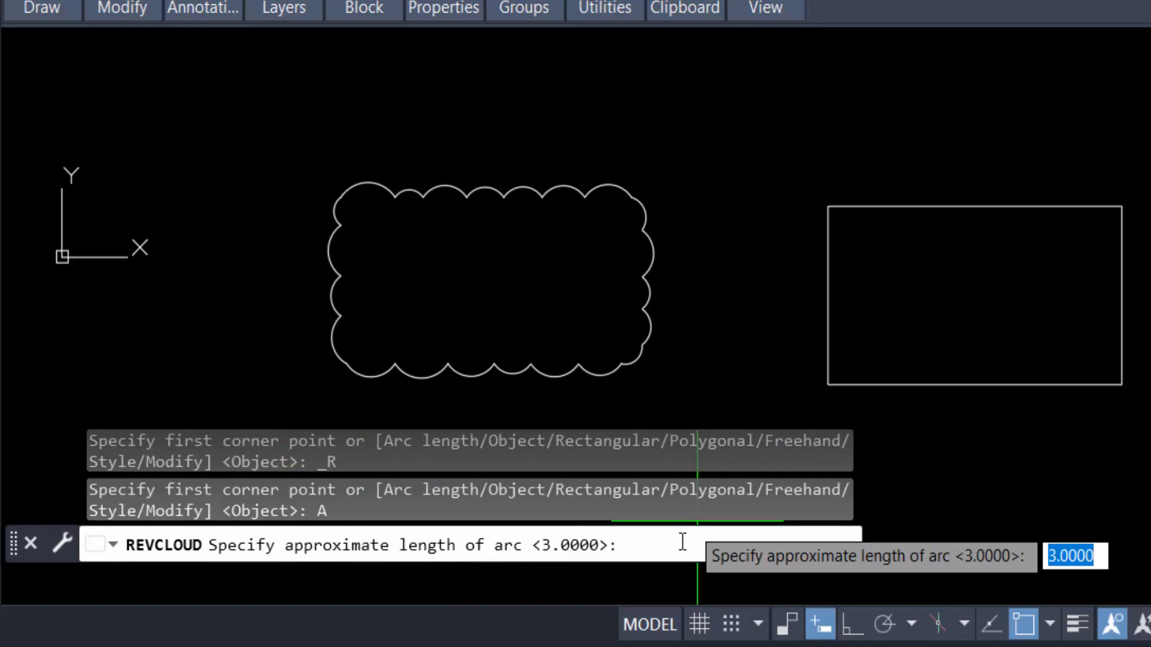
type("4")
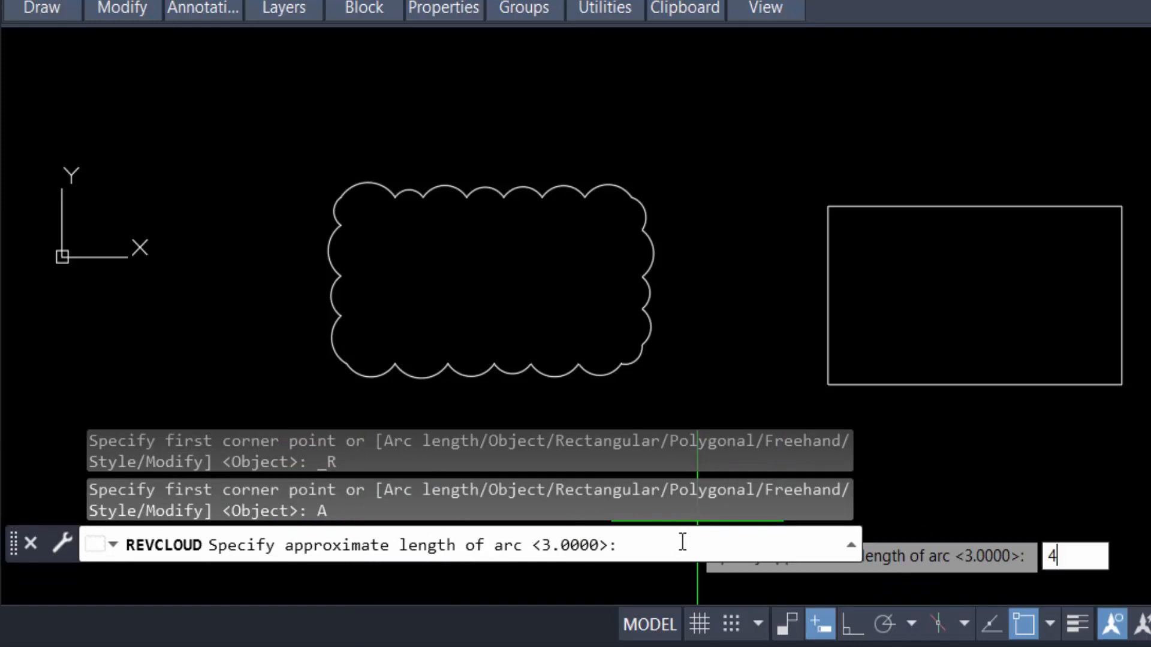
key("Return")
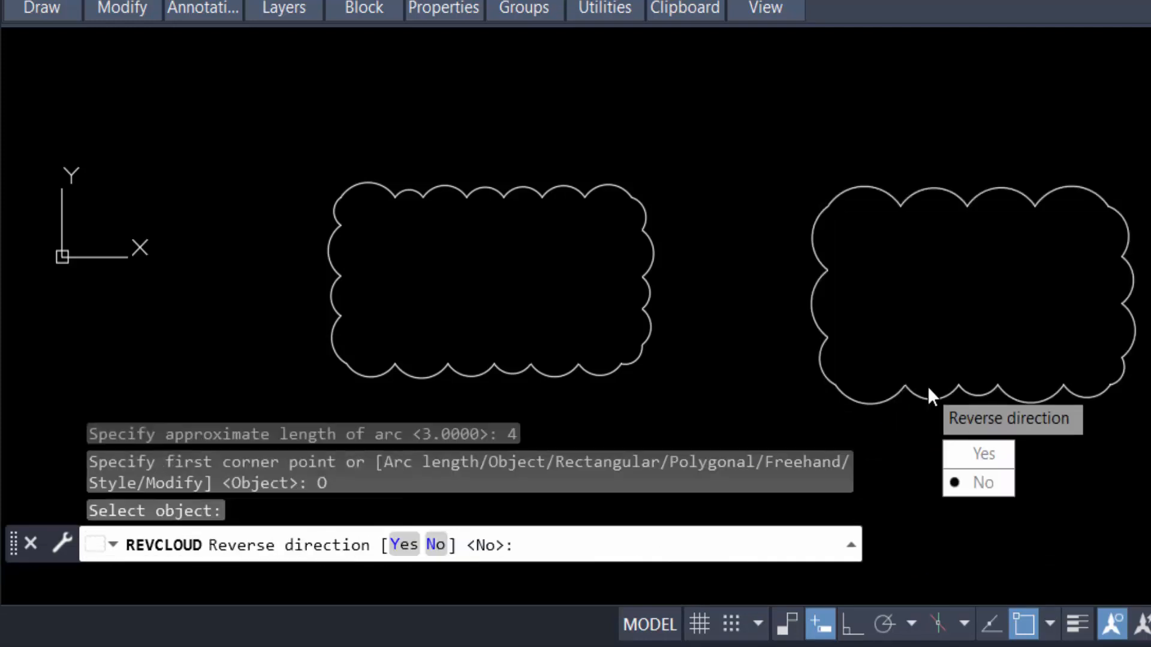
mouse_move(1072, 290)
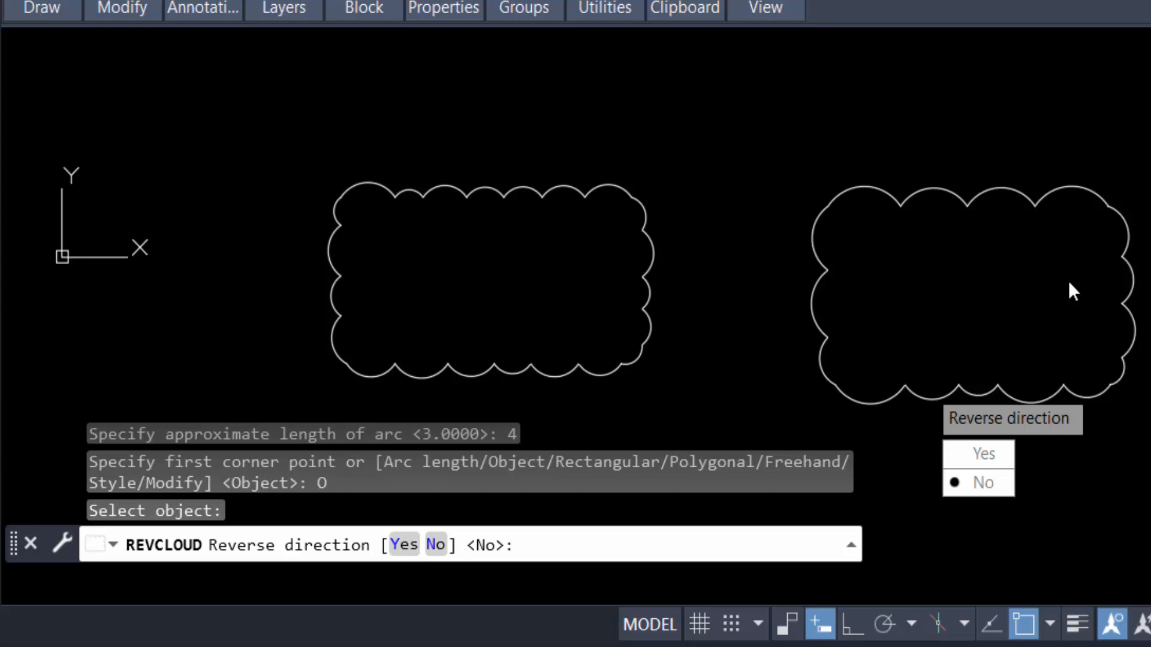
mouse_move(1056, 345)
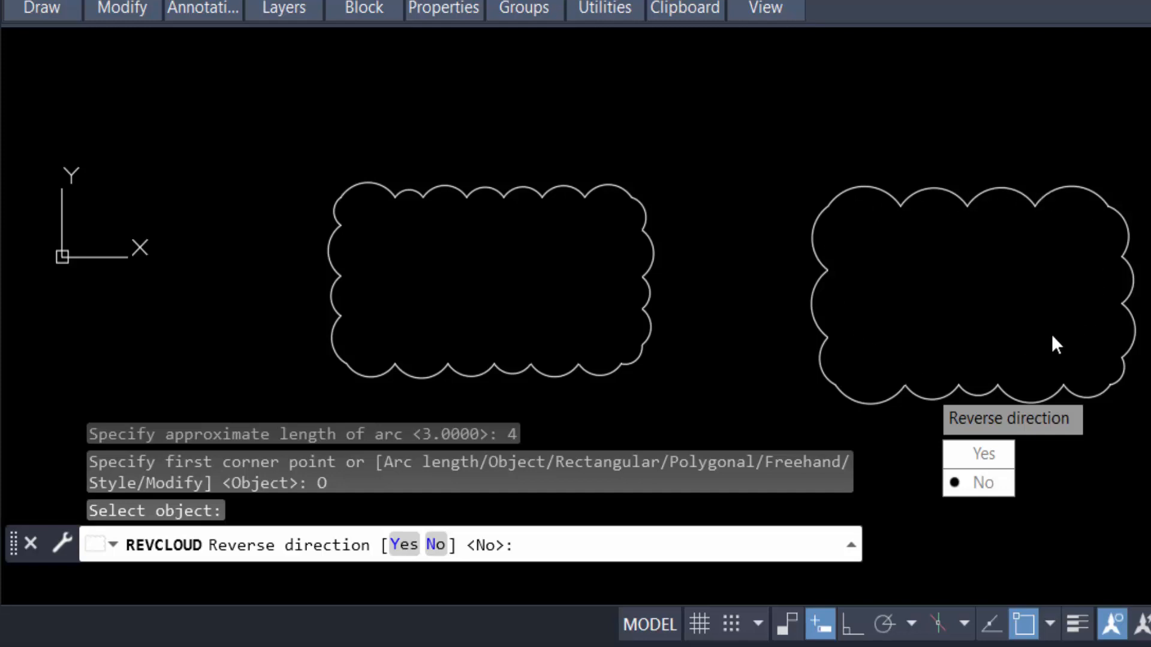
mouse_move(990, 432)
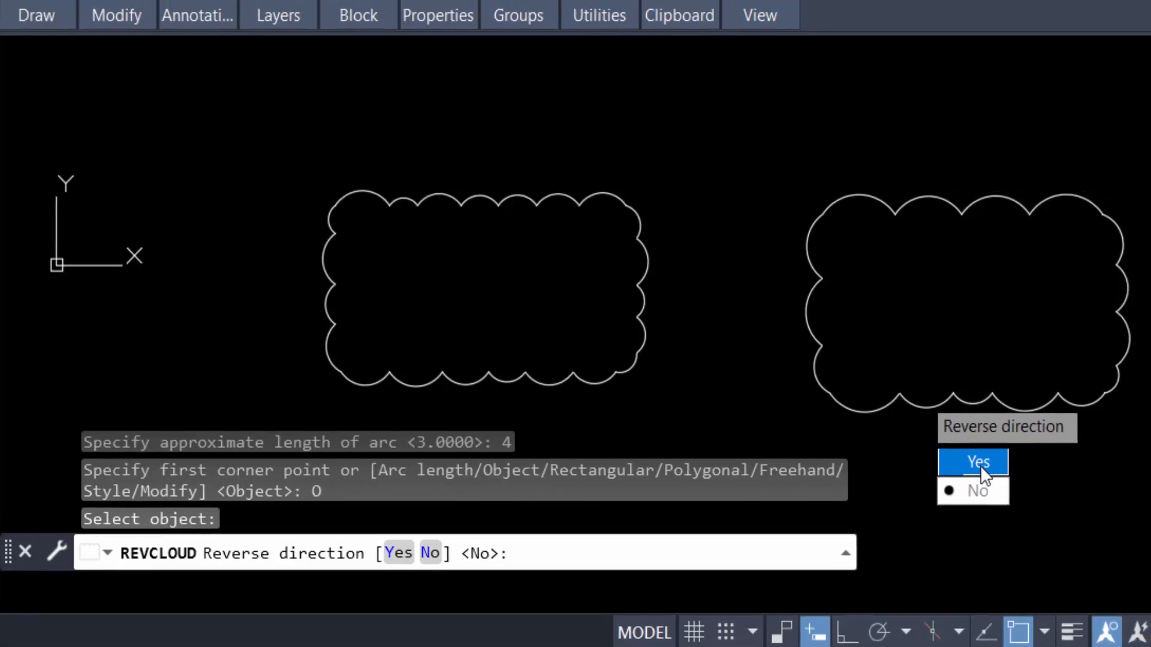
Step: Reverse the arc direction of the right rectangle's revision cloud
left_click(972, 463)
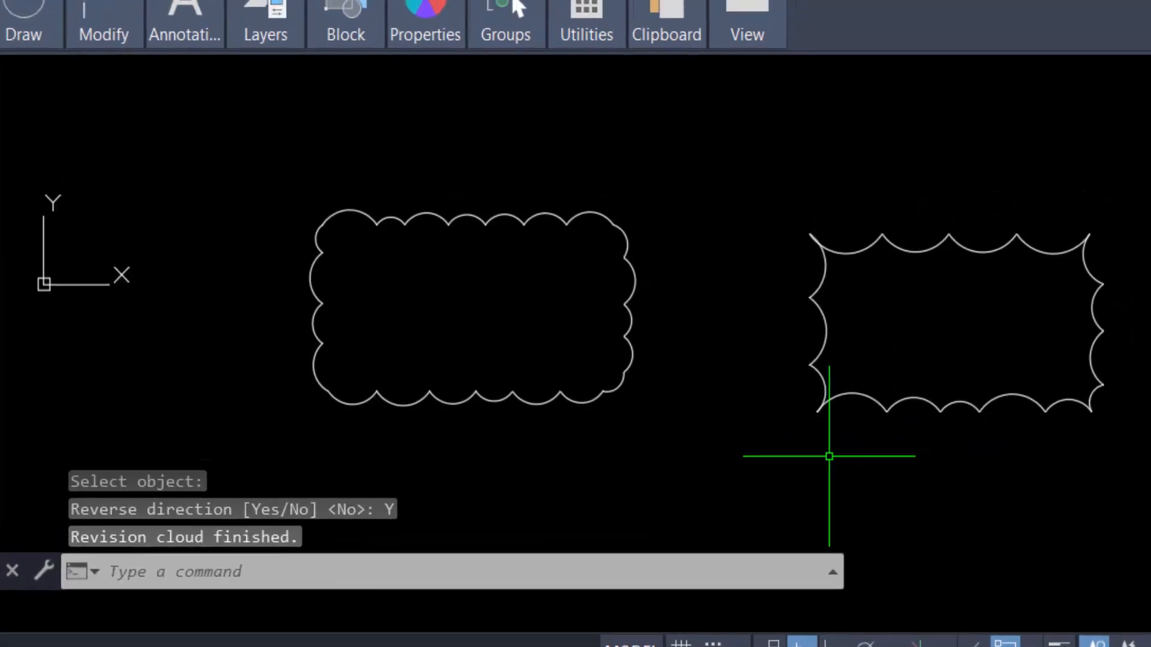